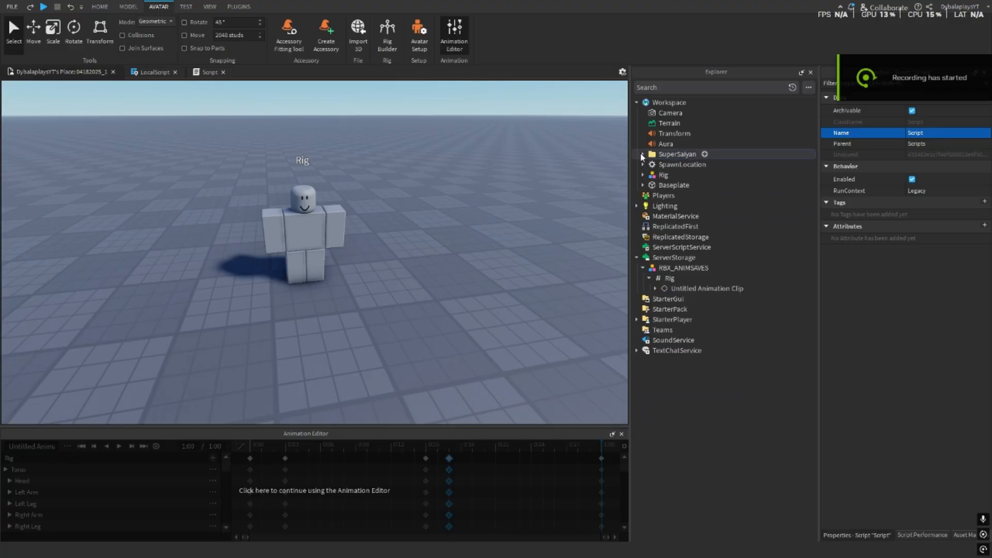
Expand the SuperSaiyan folder and its APR subfolder in the Explorer.
click(677, 154)
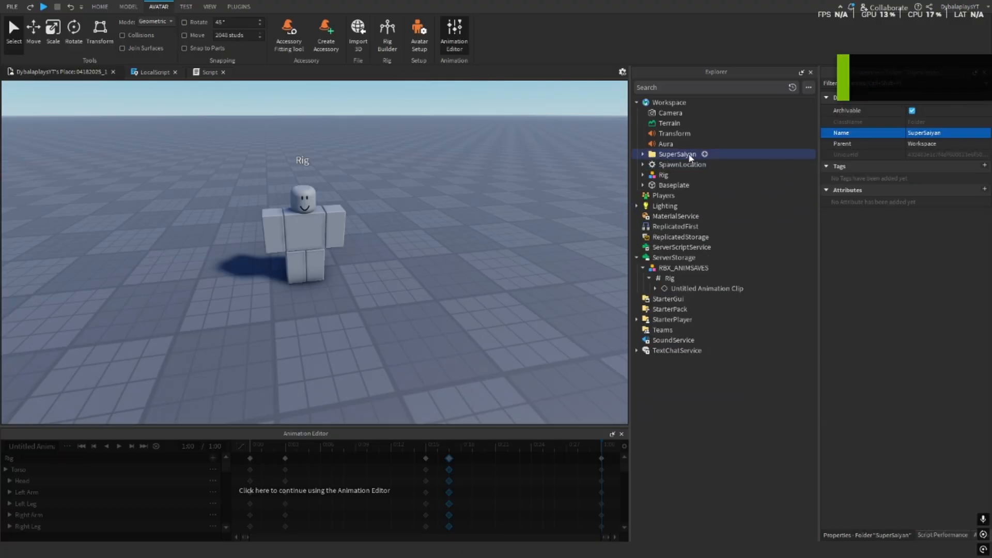
click(643, 154)
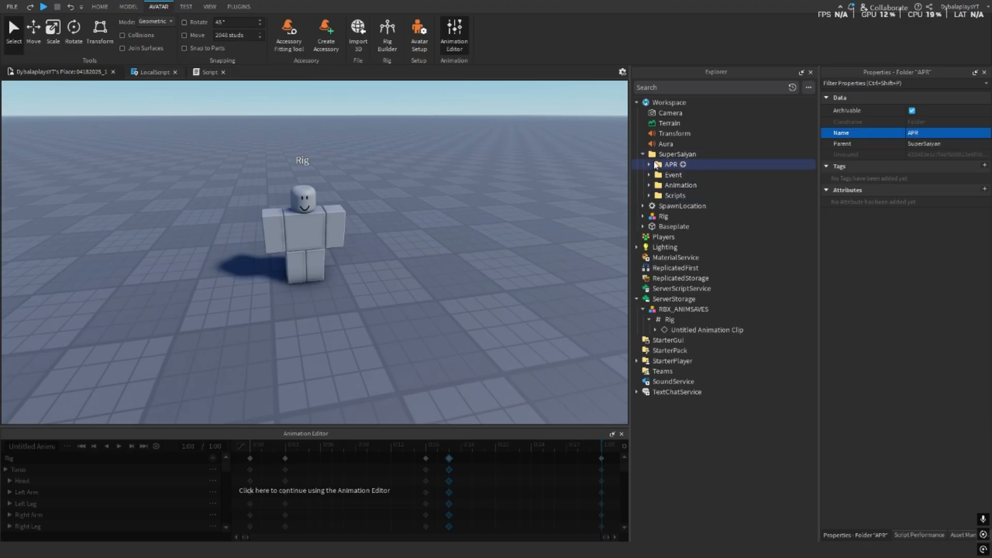
click(684, 175)
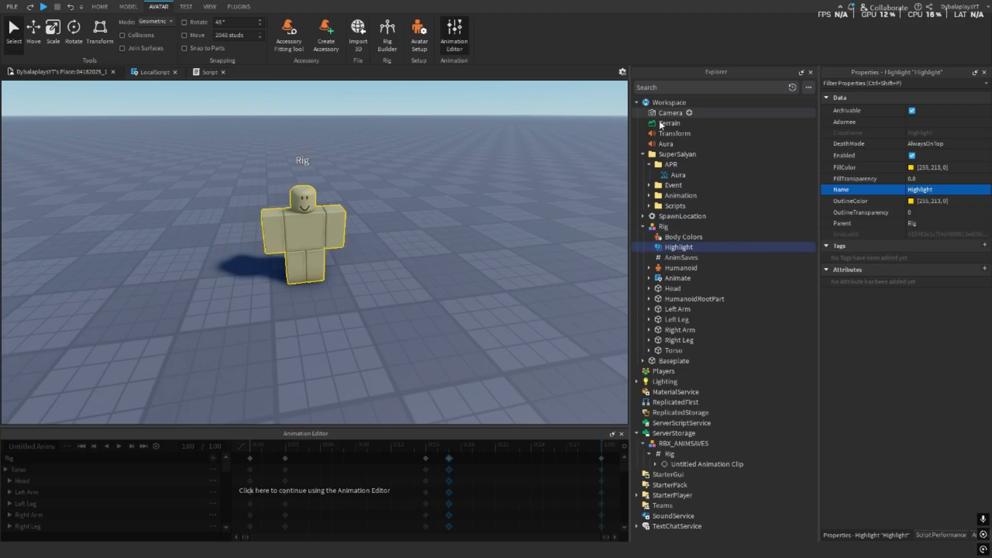
click(677, 174)
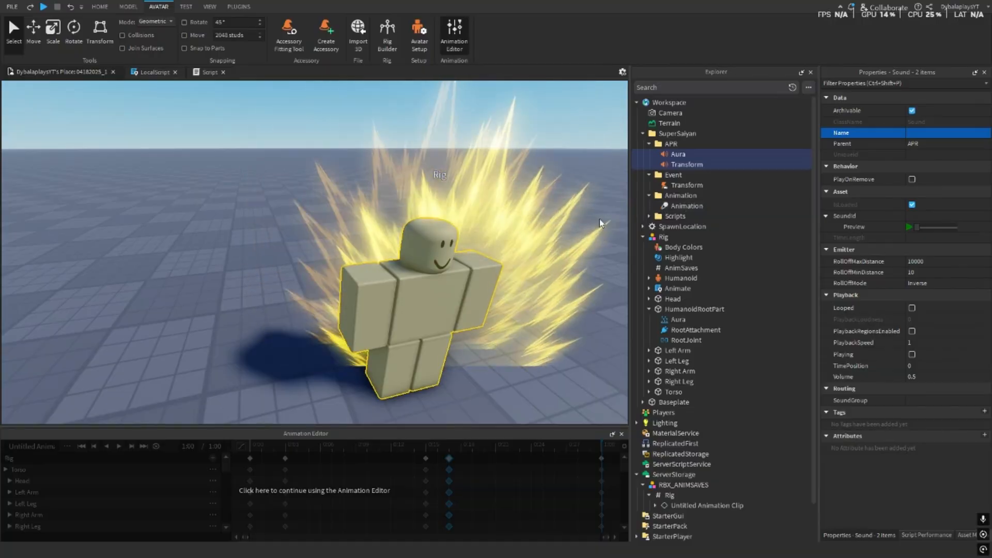
Play and stop the transformation animation, then expand the Scripts folder.
click(119, 446)
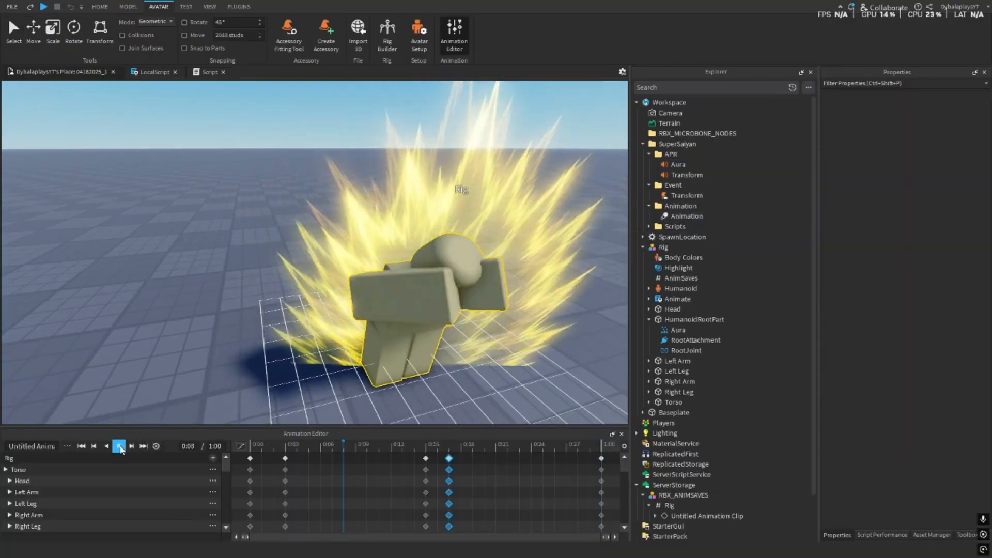
click(119, 445)
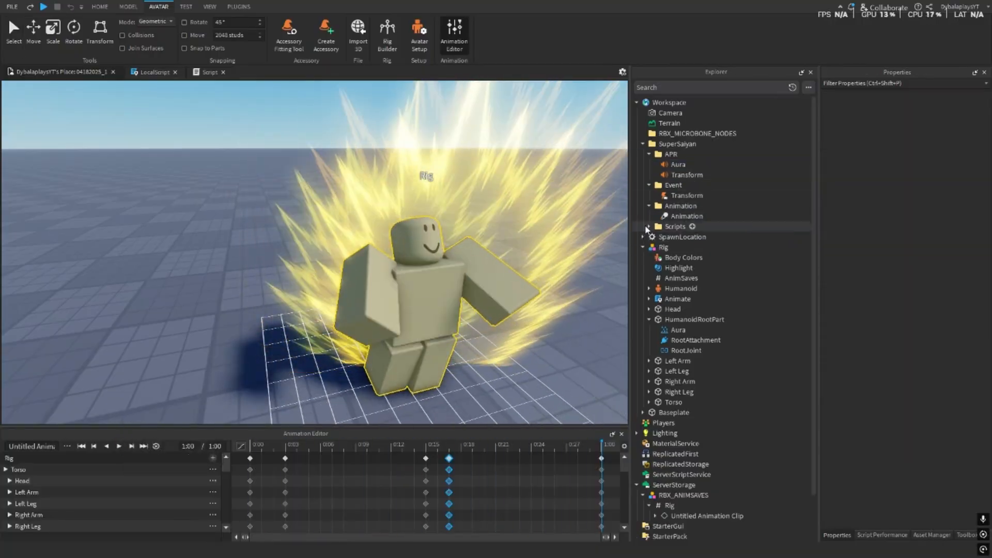
click(648, 226)
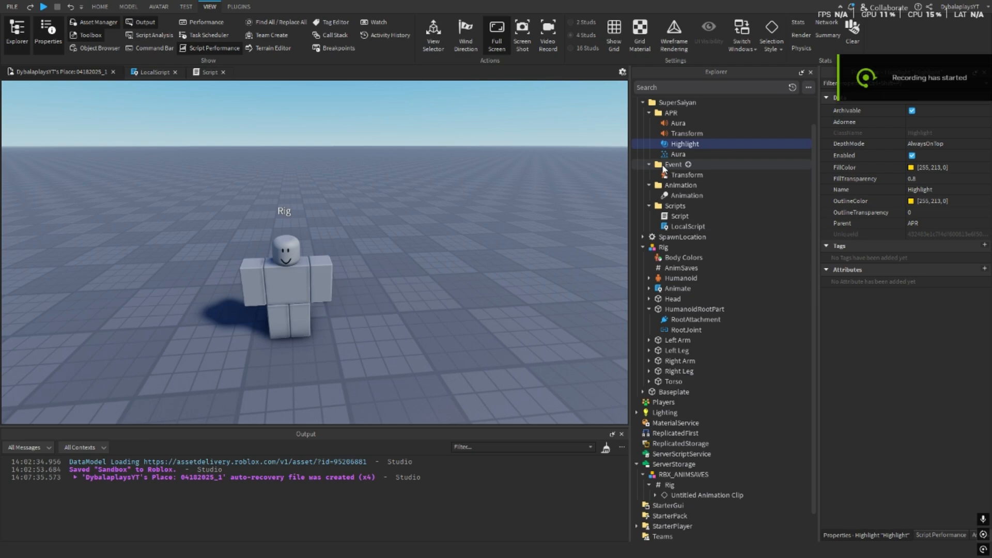
Move the LocalScript into StarterCharacterScripts and name it SSJ.
click(686, 175)
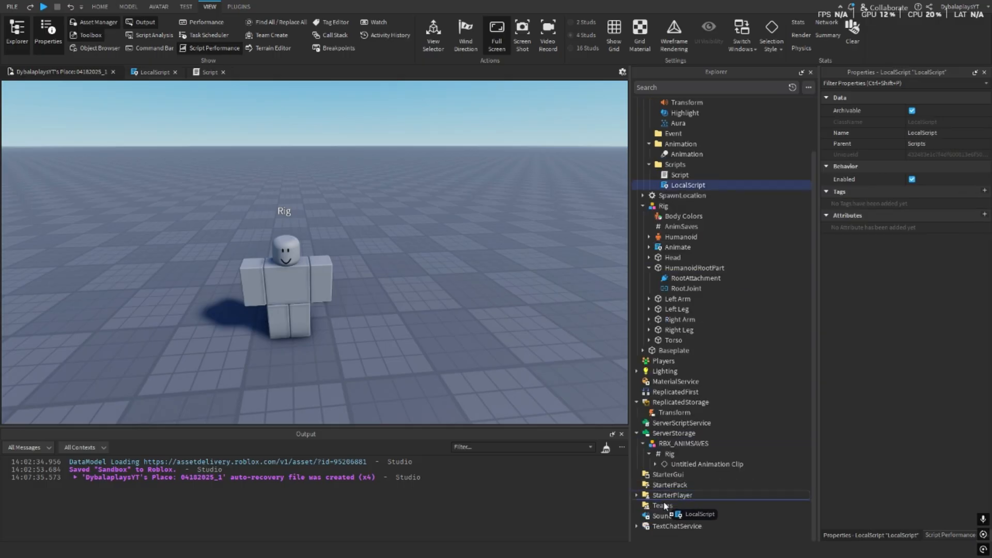
drag(687, 185, 687, 494)
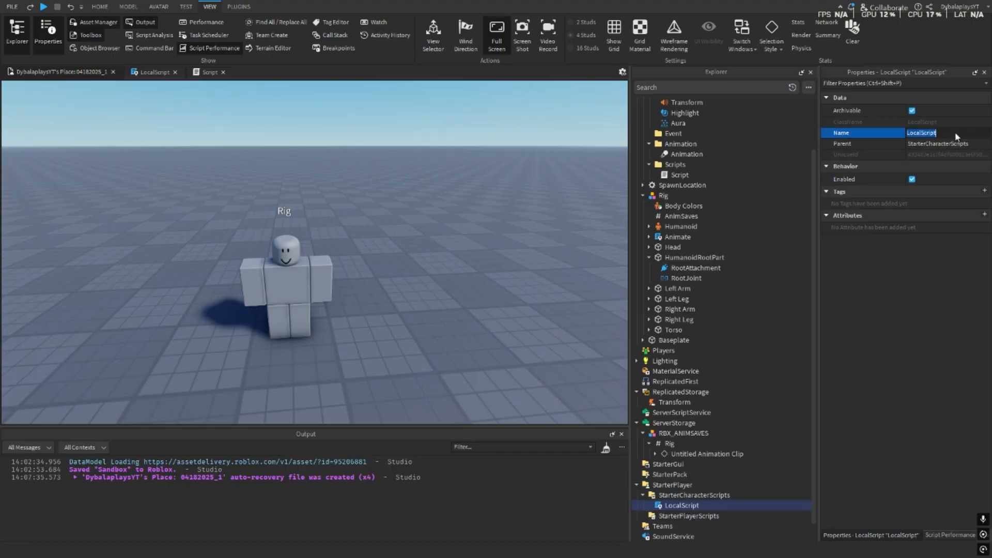
text(SSJ)
text(lo)
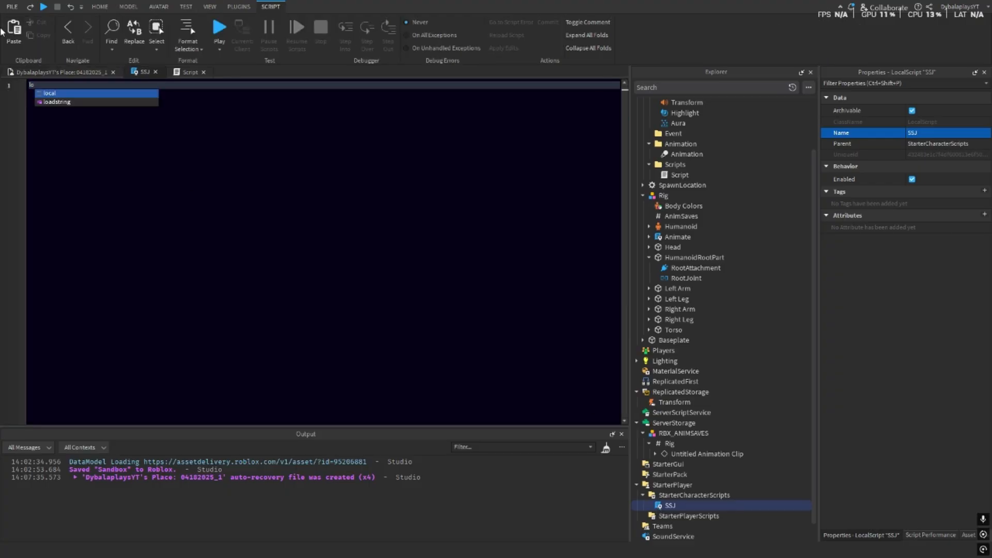
Declare UserInputService, Character and Event variables and an InputBegan handler in SSJ.
text(UI = game:GetService("UserInputService)
text(local player = game.Players.LocalPlayer)
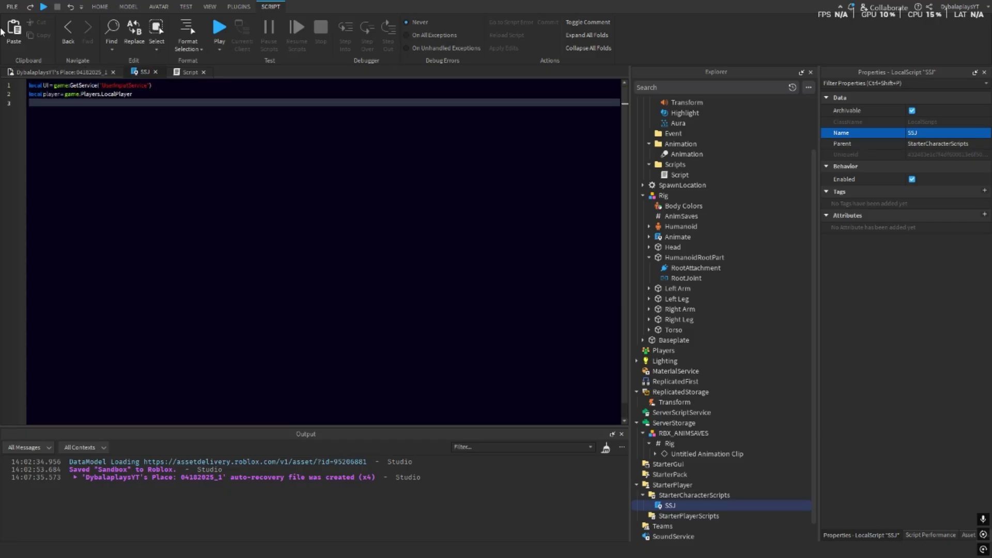
text(local Character = player.CharacterAdded:Wait() or script.Parent)
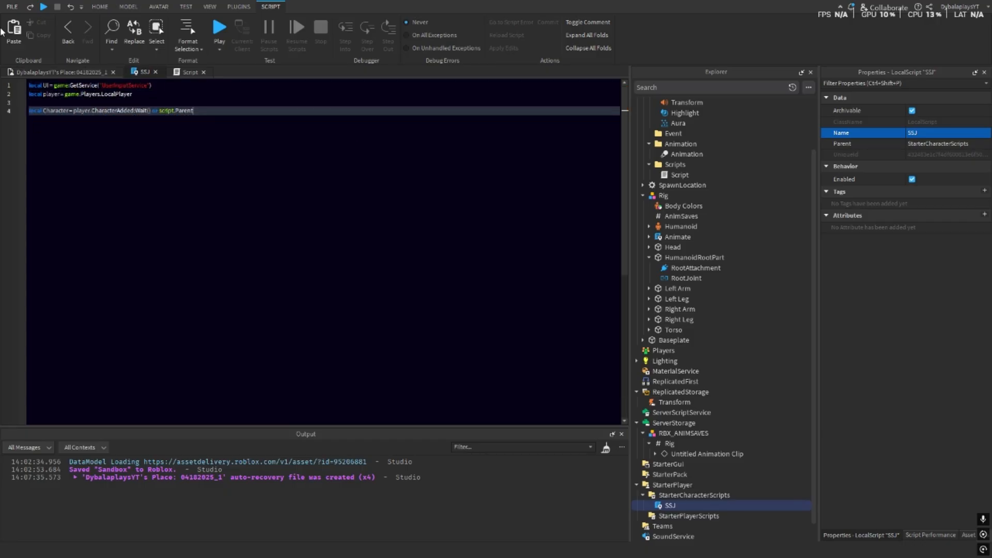
text(local Event =)
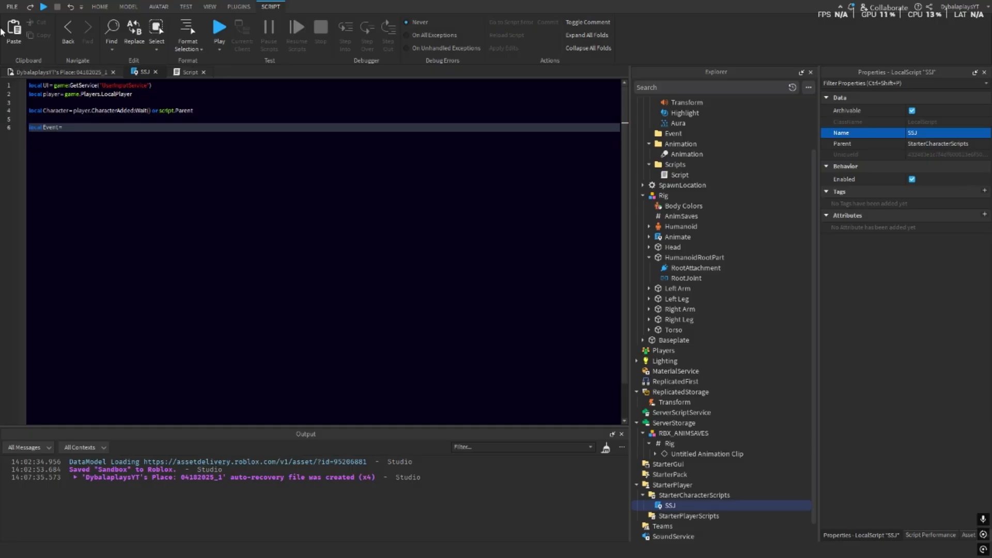
text(UI.InputBegan:Connect(function(input,istyping)
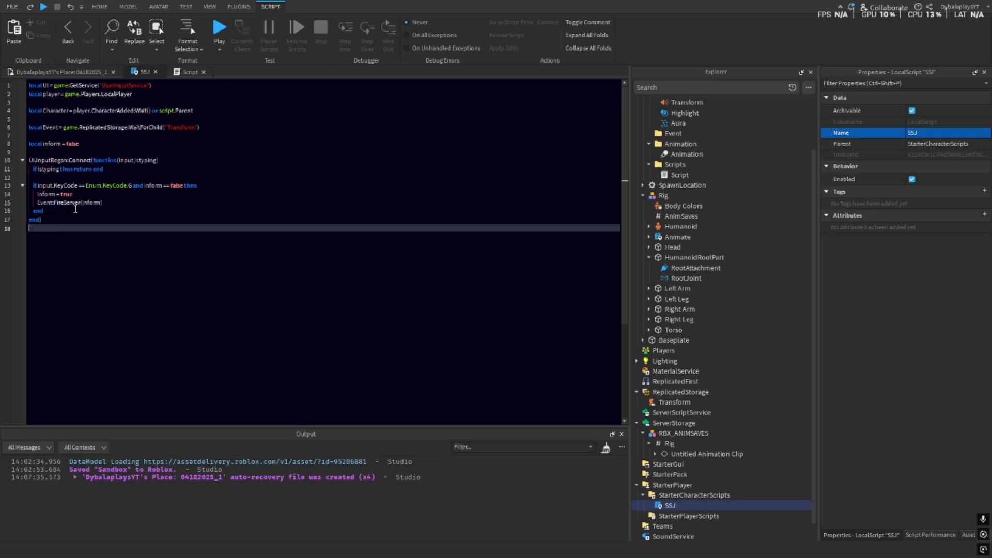
text(UI.Inp)
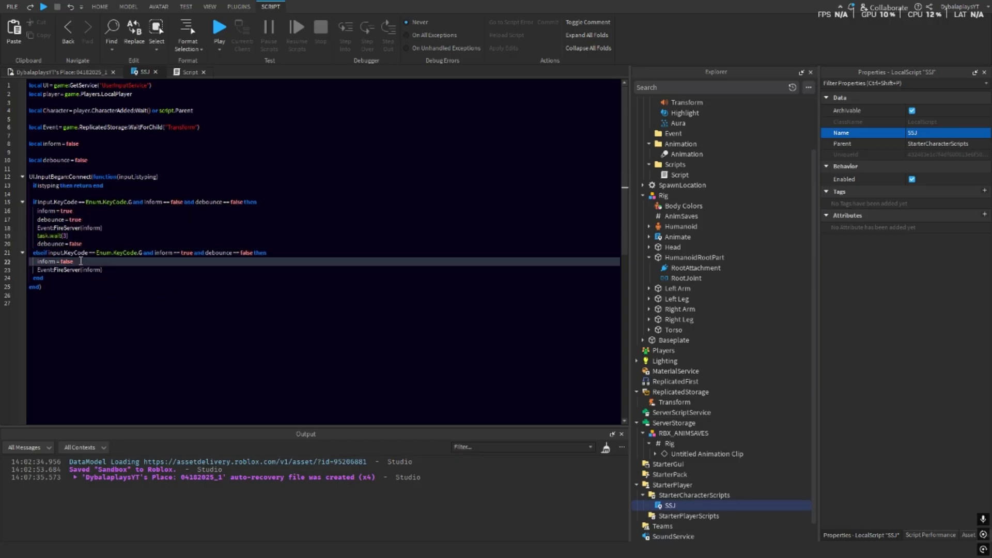
Add debounce = true and a wait to the elseif untransform block.
text(debounce = true)
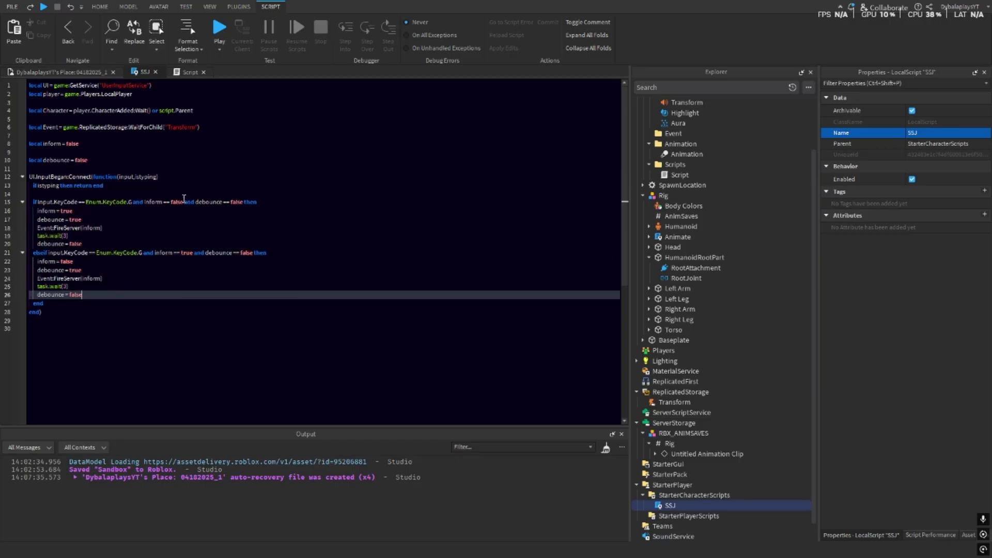
mouse_move(166, 206)
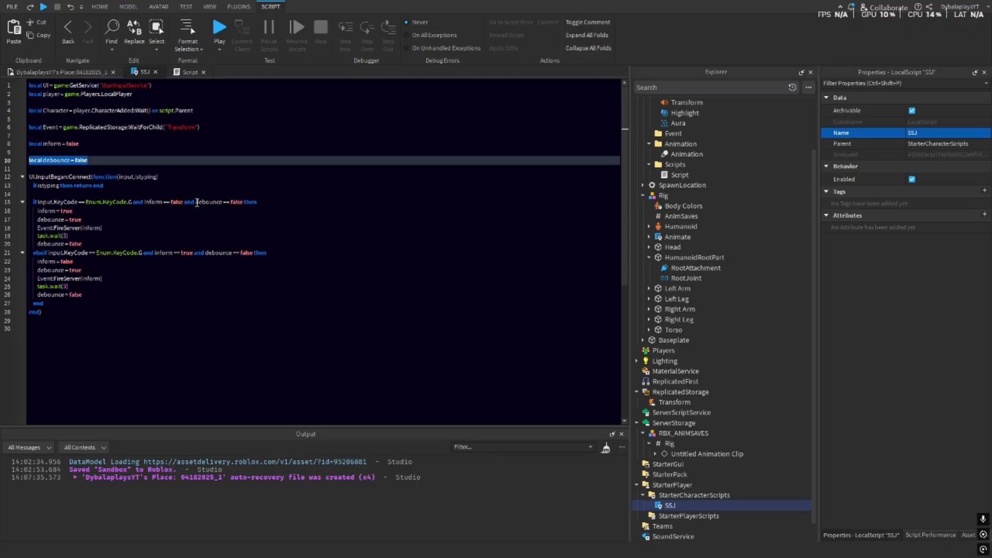
mouse_move(209, 203)
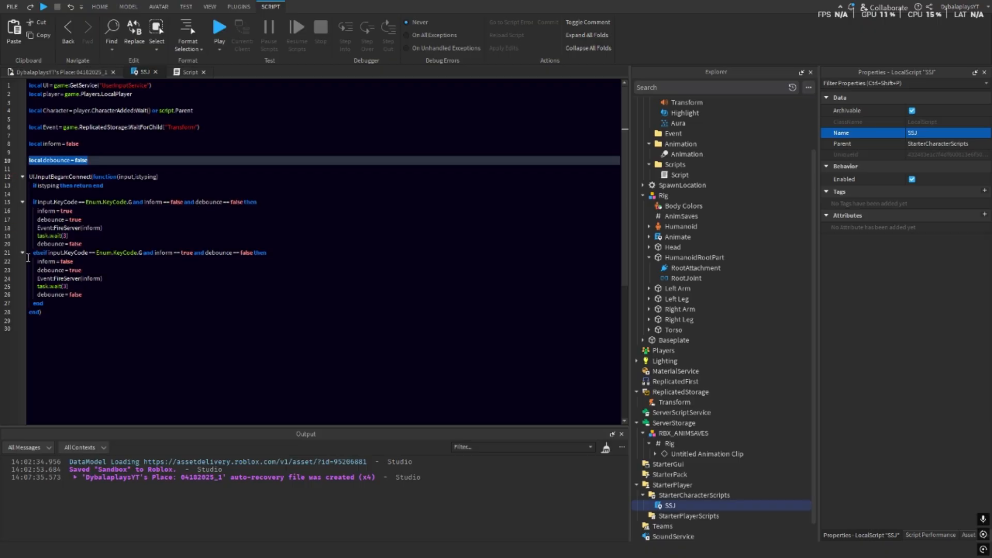
drag(34, 252, 81, 294)
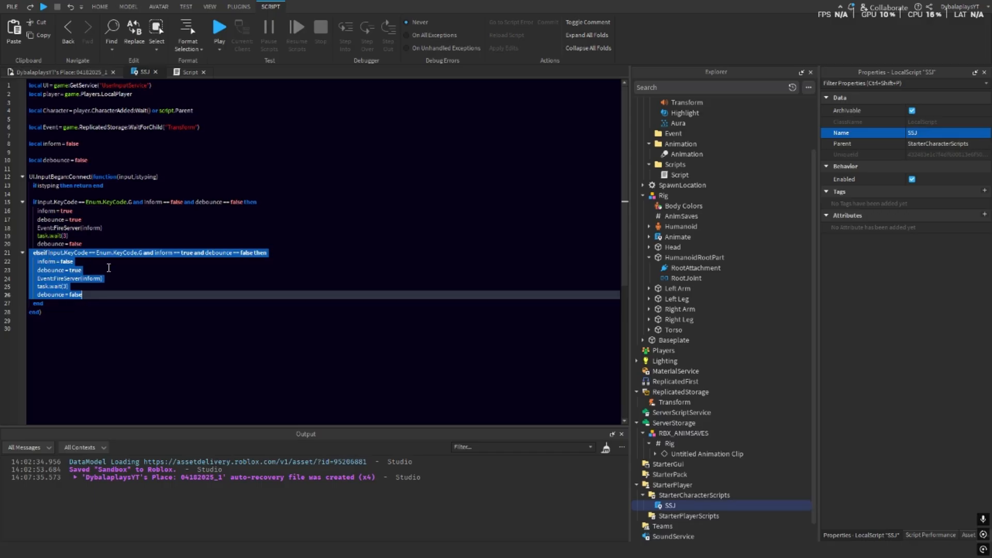
click(44, 201)
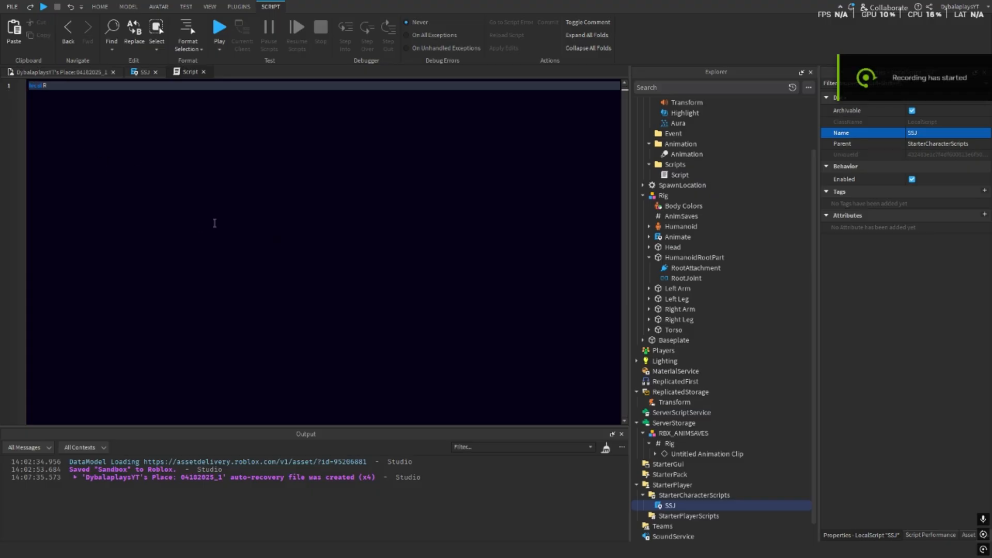
Connect Transform's OnServerEvent with an if/else printing "Go ssj" or "Go to base".
text(RS = game:GetService("ReplicatedStorage)
text(RS:WaitForChild()
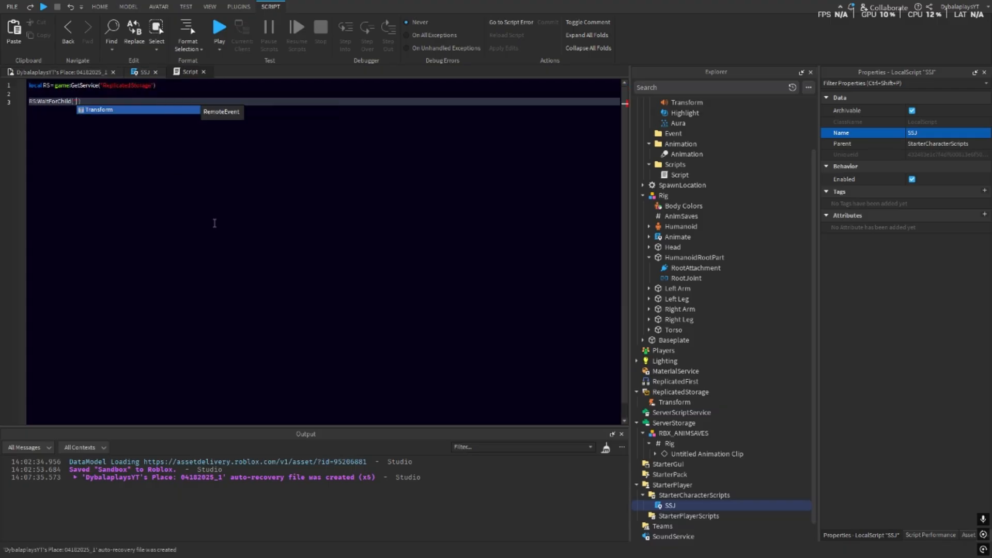
text(.OnServerEvent)
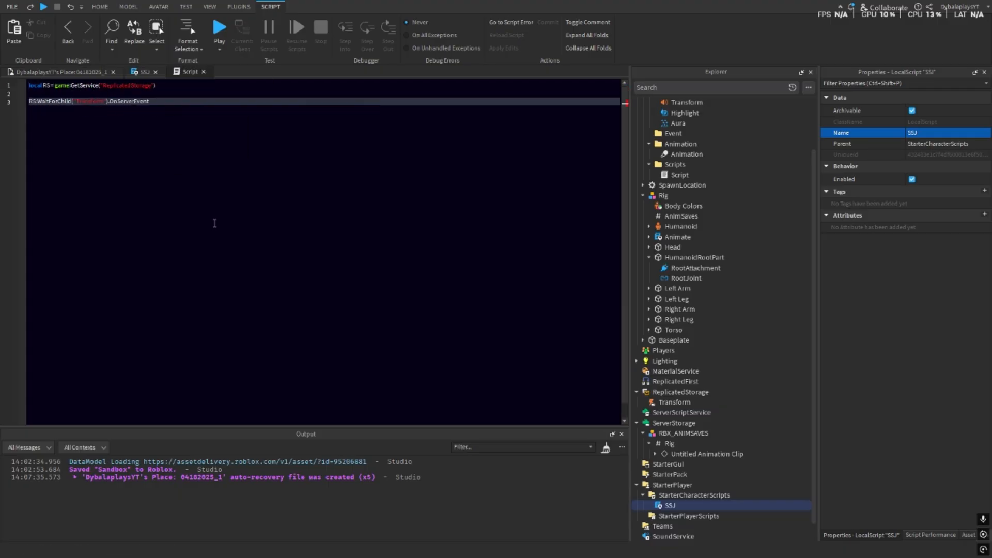
text(:Connect(function(player,ts)
text(ts == true)
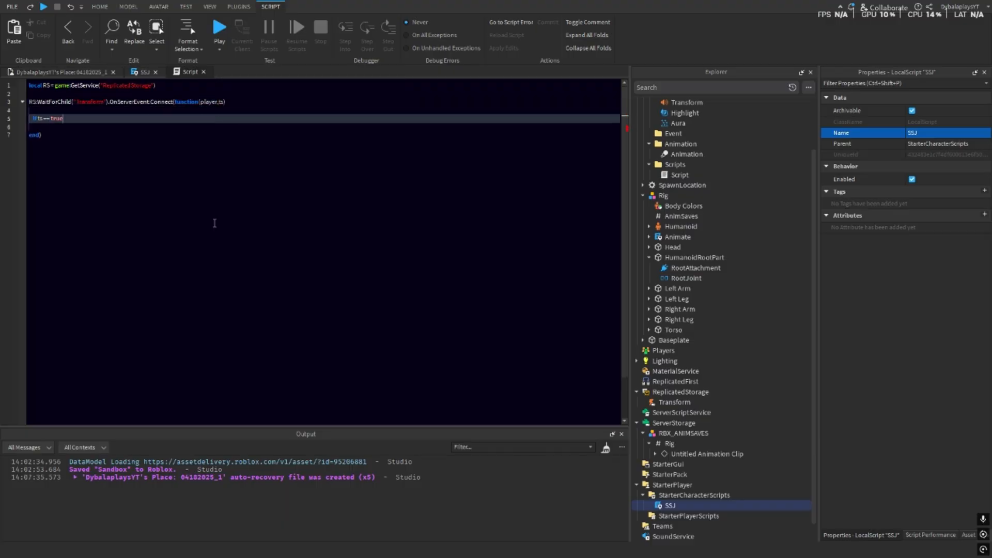
text(print()
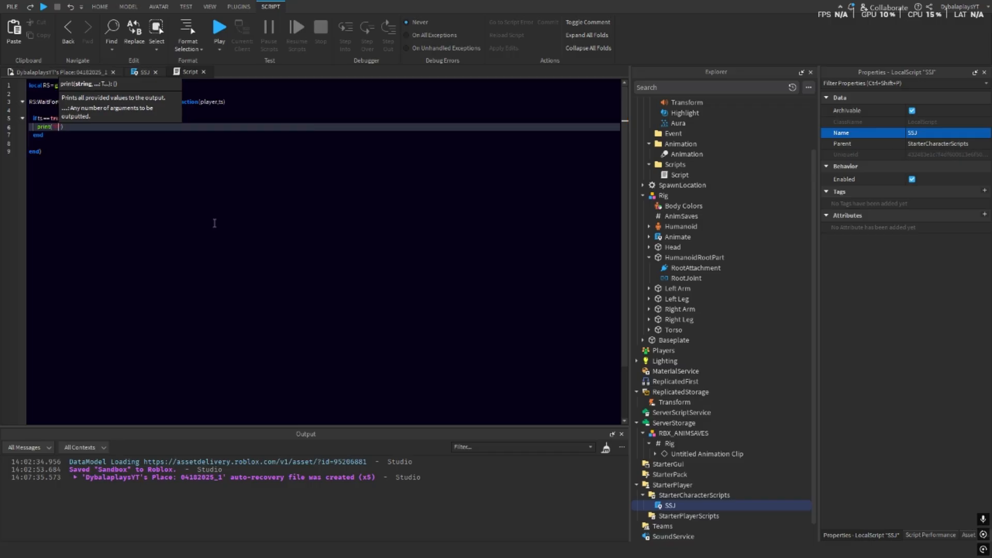
text(else)
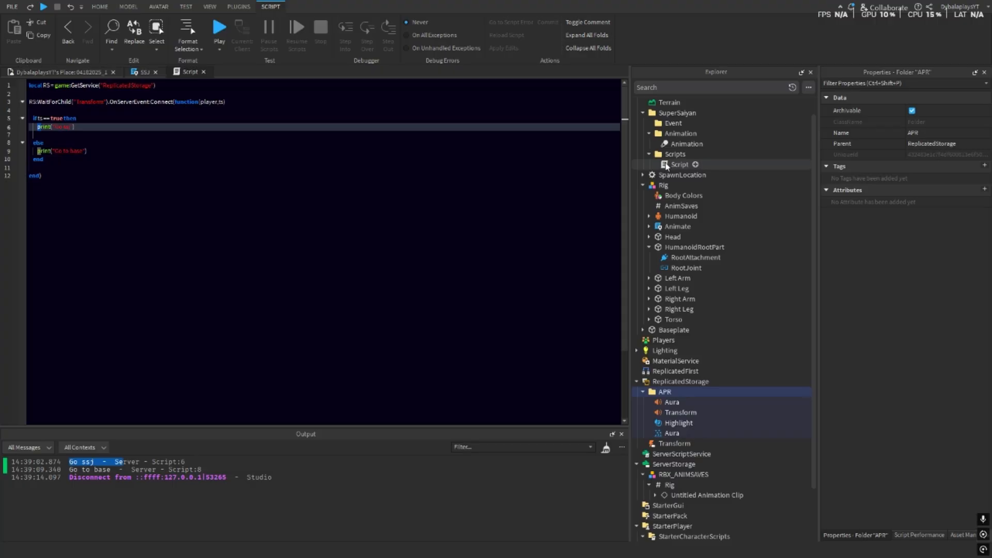
Select the Animation folder and clone ReplicatedStorage.APR.Aura in the transform branch.
click(679, 164)
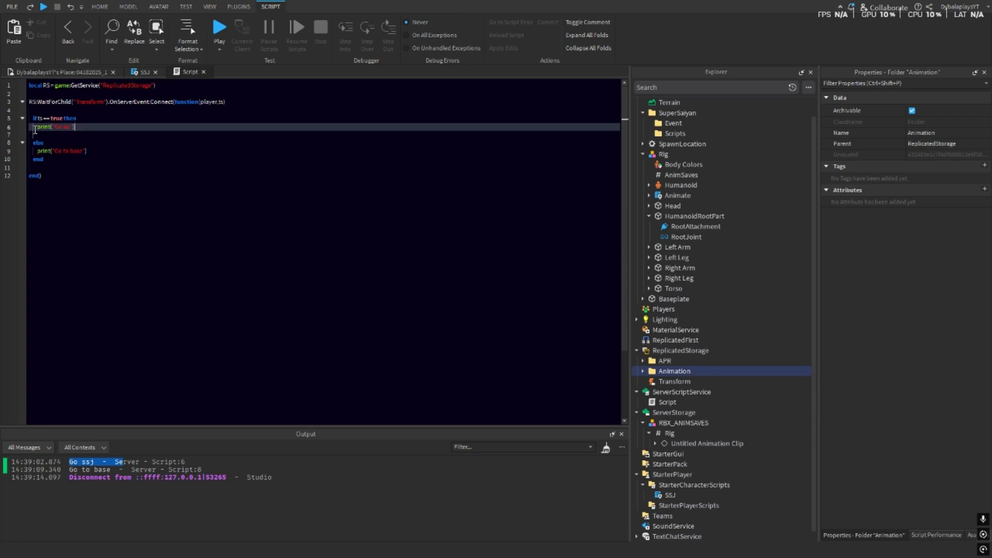
text(local aura = game.ReplicatedStorage.APR.AuraClone())
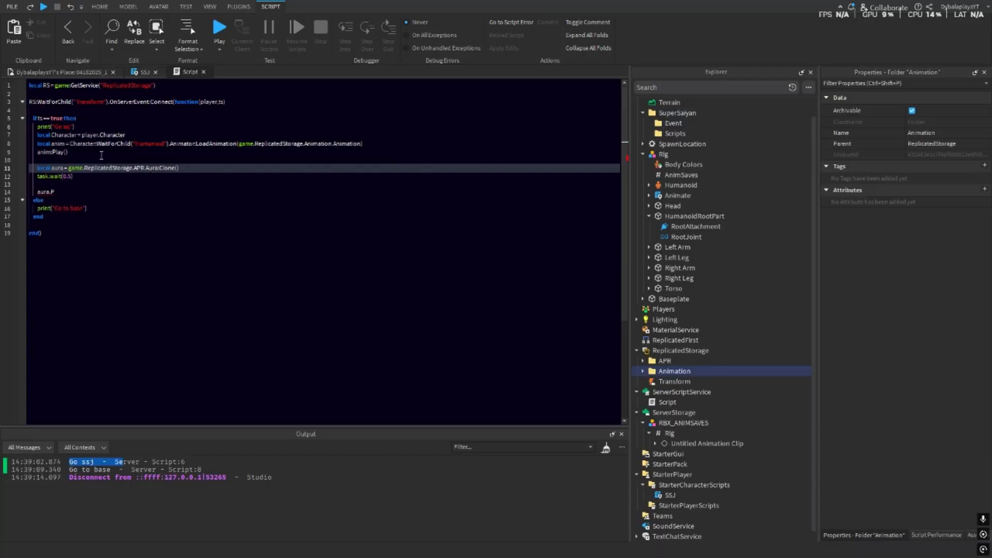
Start declaring the local highlight variable in the server script.
text(local highlight =)
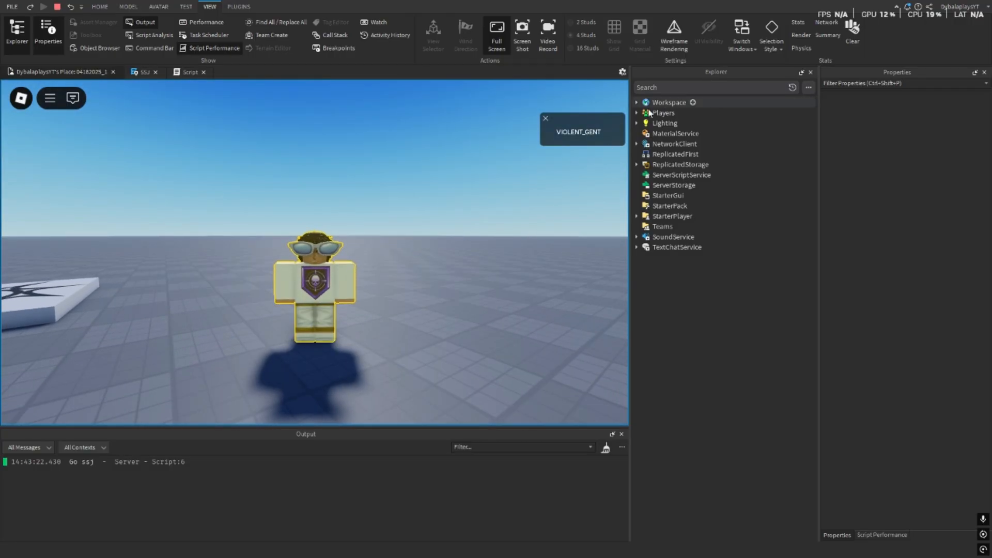
Expand Workspace and the avatar's HumanoidRootPart to find the cloned Aura sound.
click(637, 102)
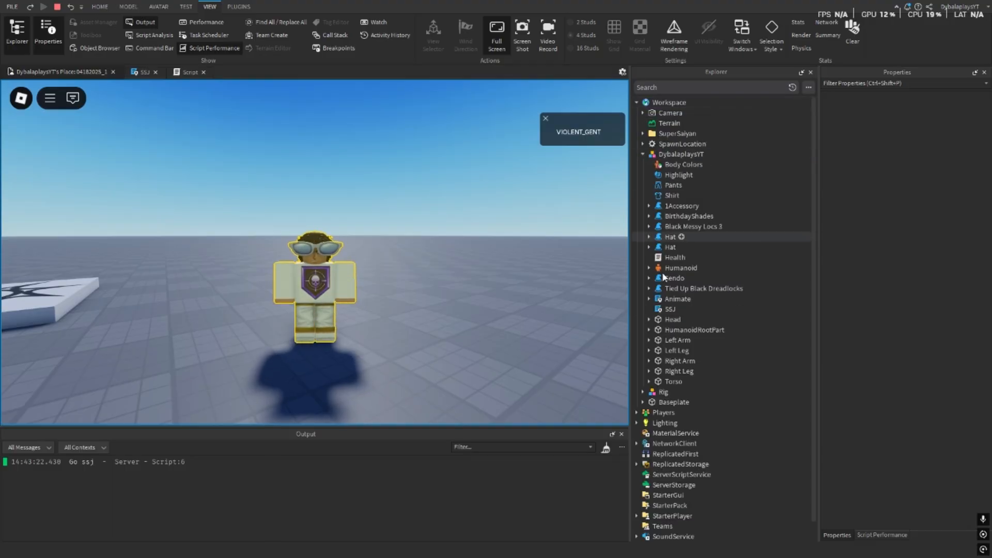
click(648, 330)
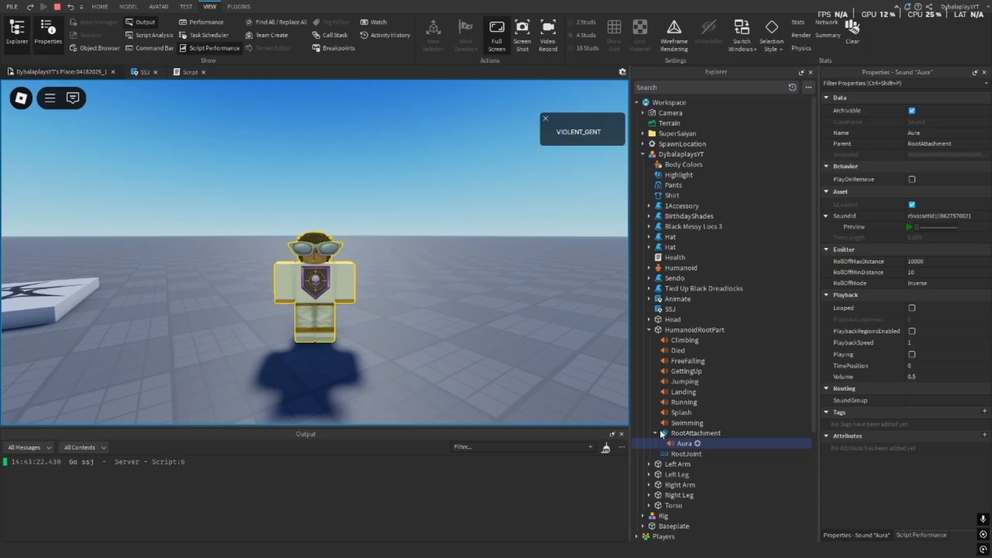
click(57, 6)
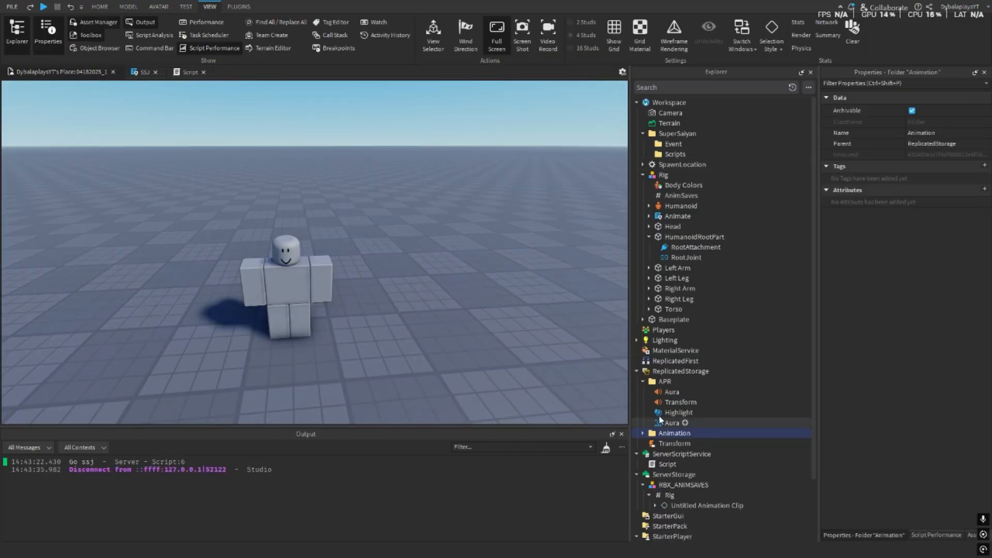
Open the aura particle emitter's context menu, then return to the server script.
right_click(677, 422)
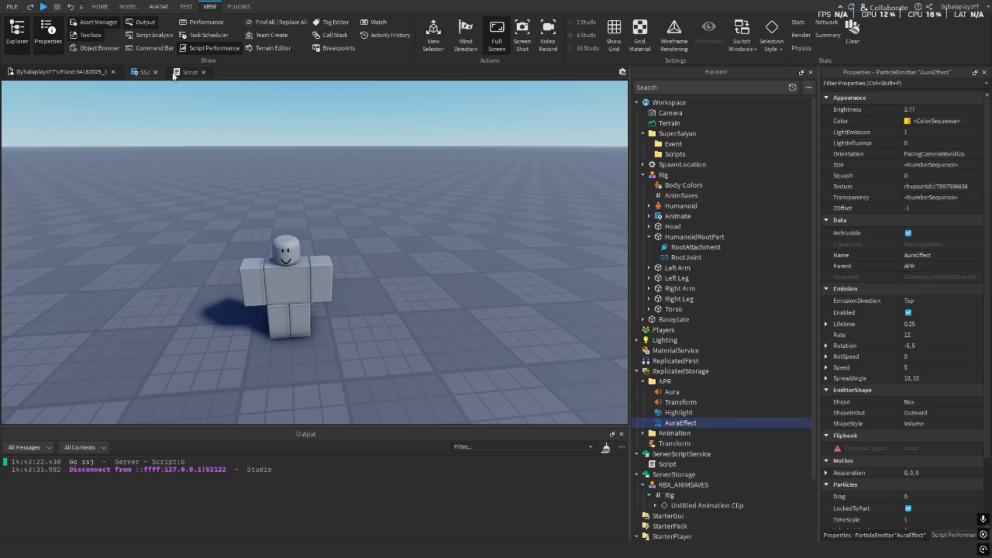
click(189, 71)
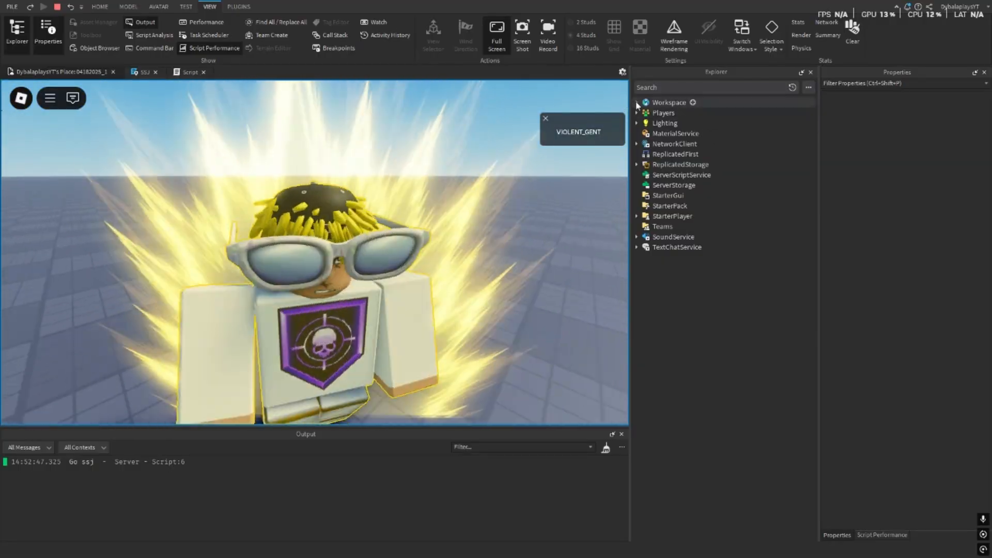
Copy Black Messy Locs 3's OgTexture value into the Handle SpecialMesh TextureId, then stop the play test.
click(637, 102)
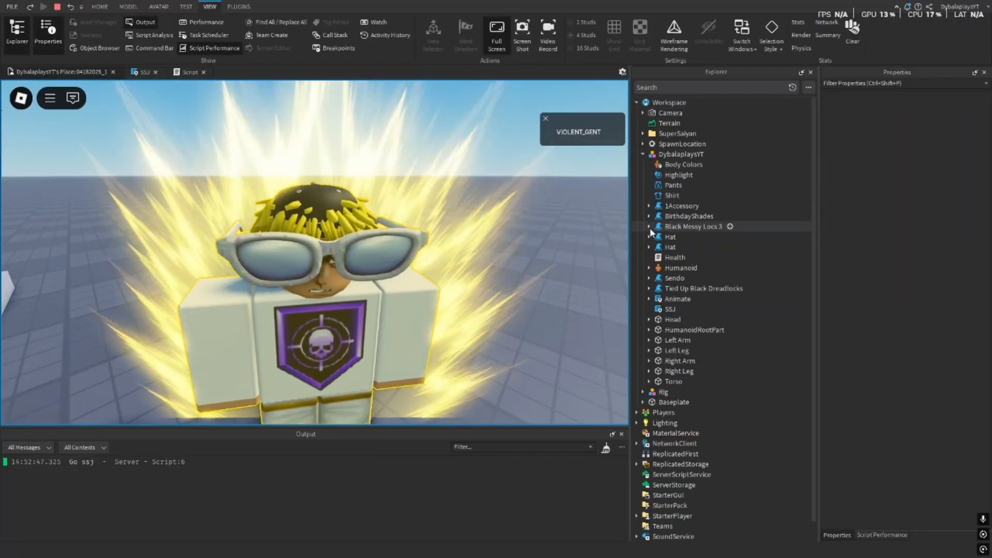
click(648, 226)
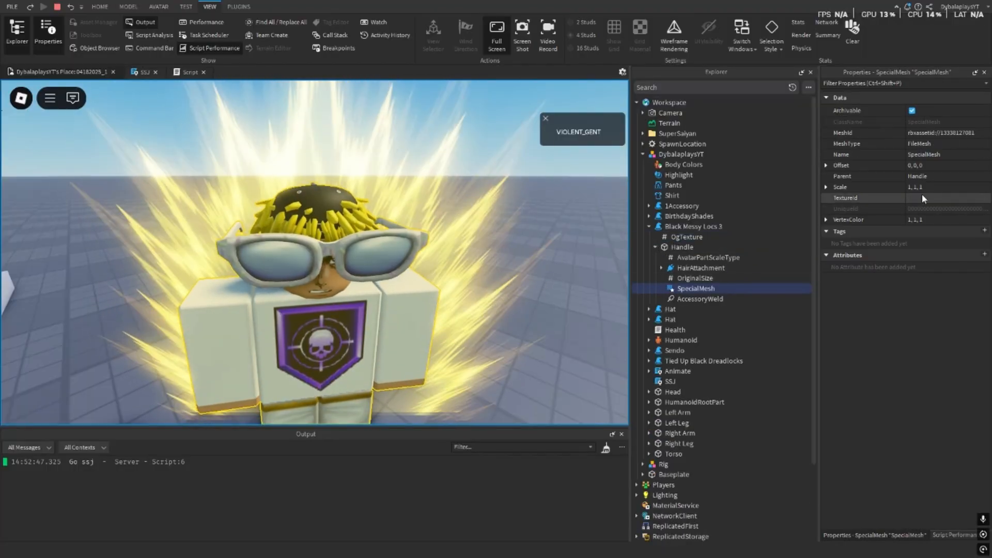
click(685, 237)
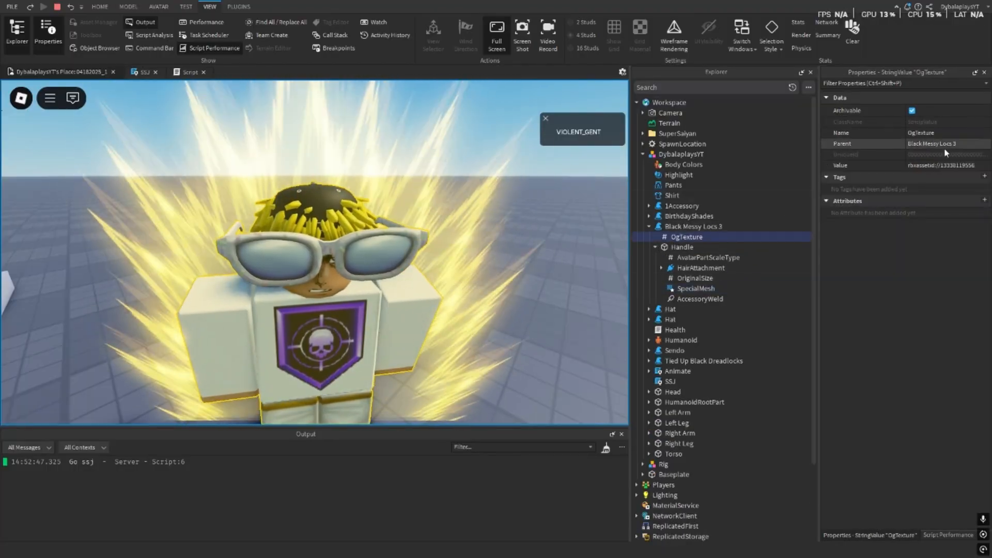
click(940, 166)
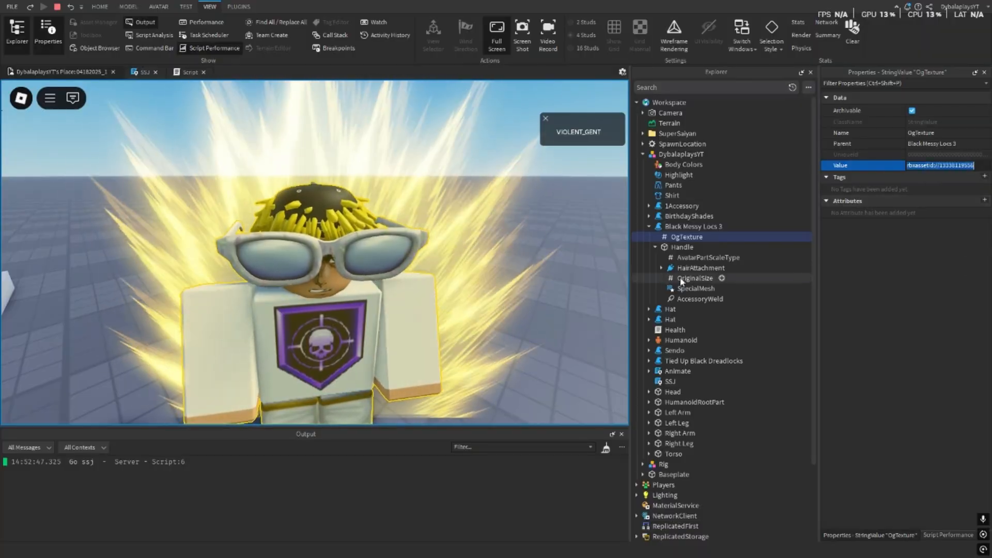
click(696, 288)
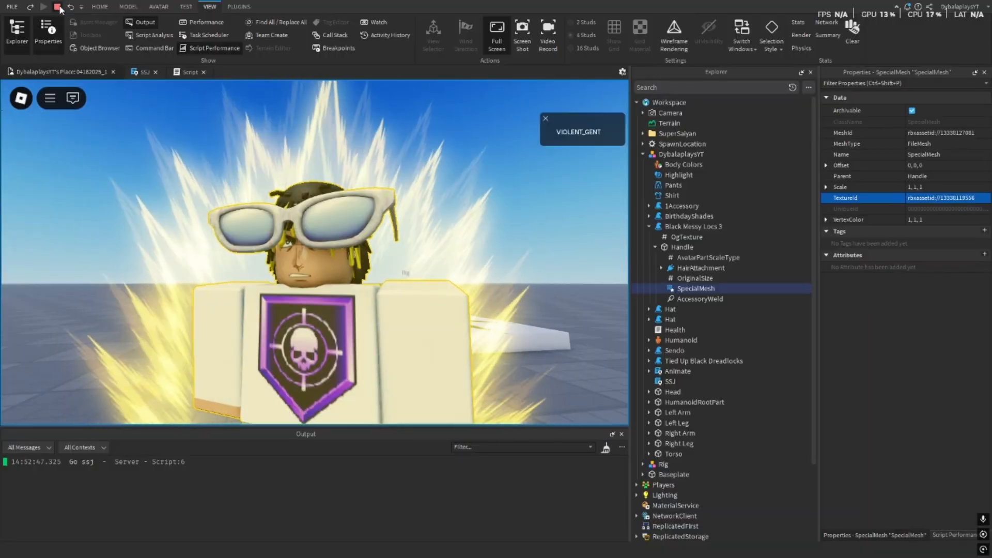
click(43, 7)
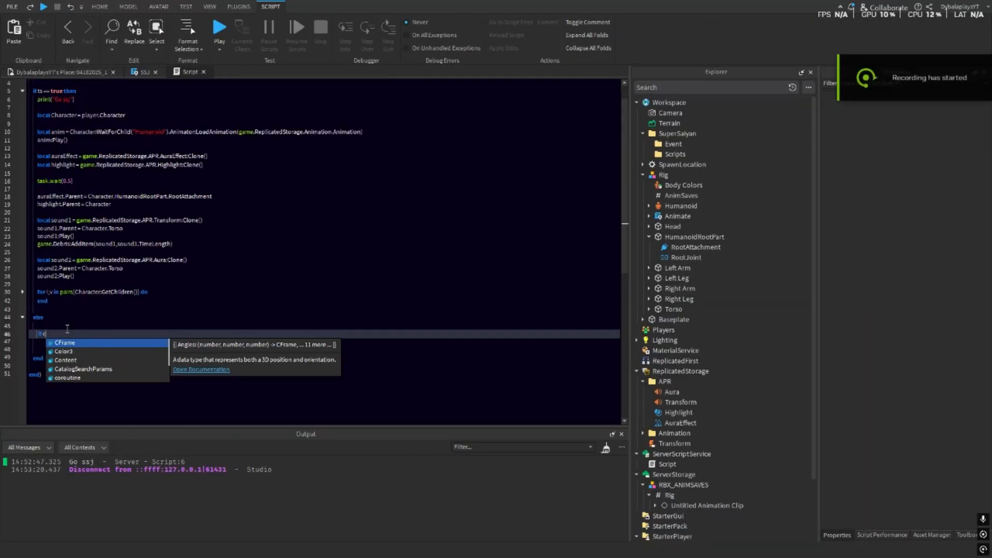